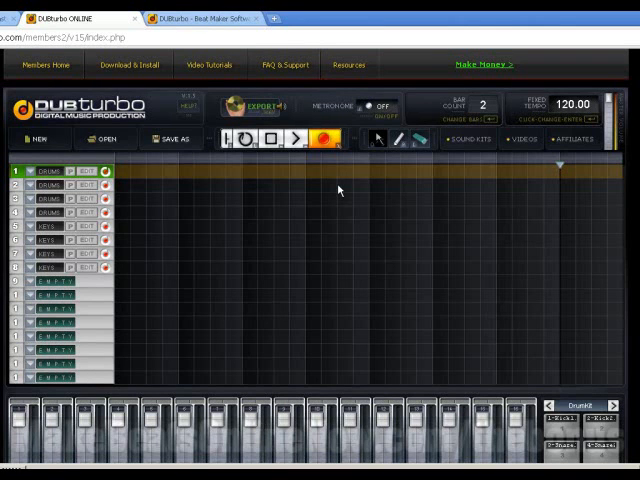
mouse_move(538, 173)
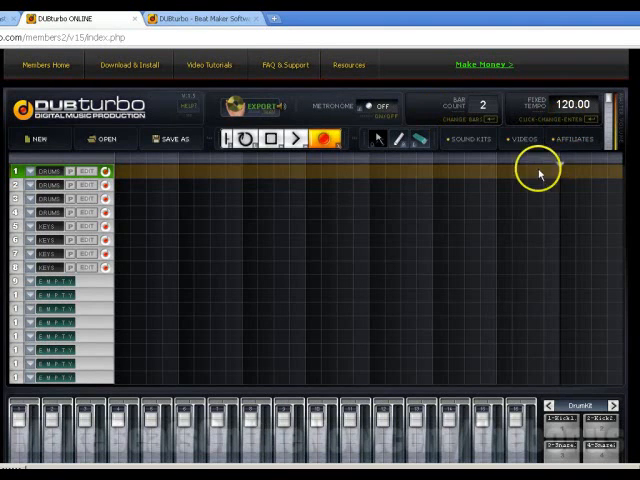
mouse_move(202, 210)
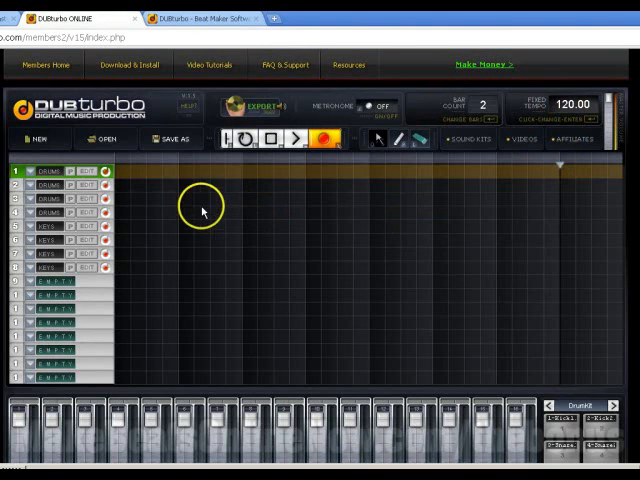
mouse_move(185, 200)
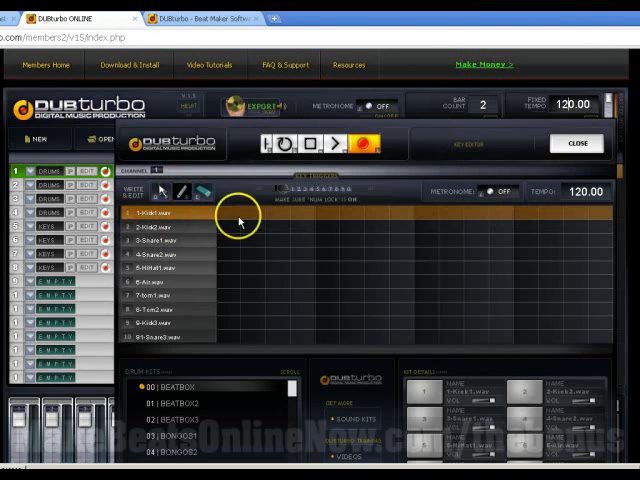
- Draw kick hits on the Kick1.wav row of track 1, one near the bar start
left_click(235, 214)
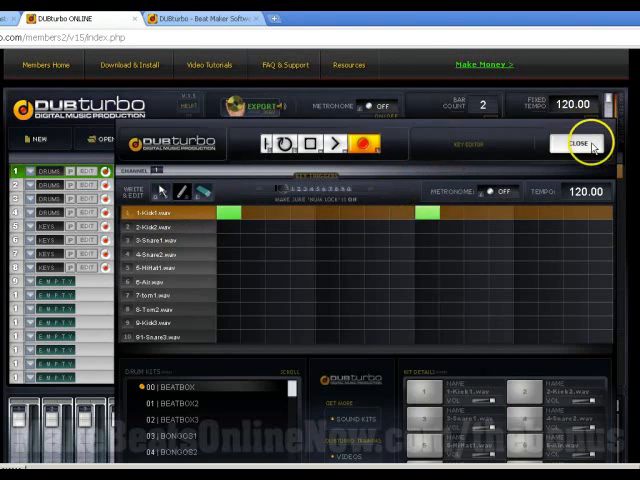
left_click(578, 143)
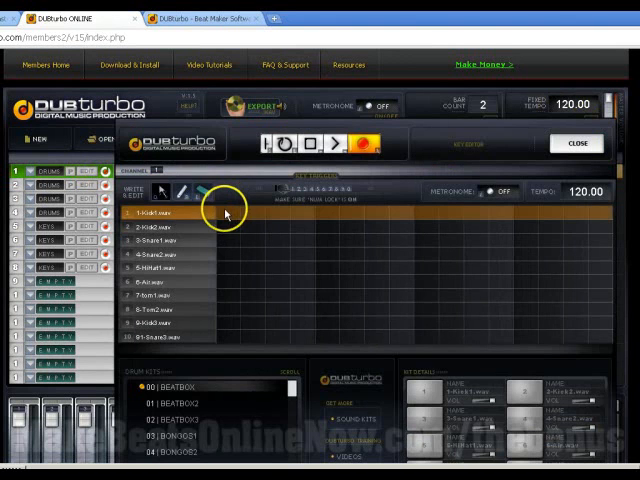
mouse_move(230, 222)
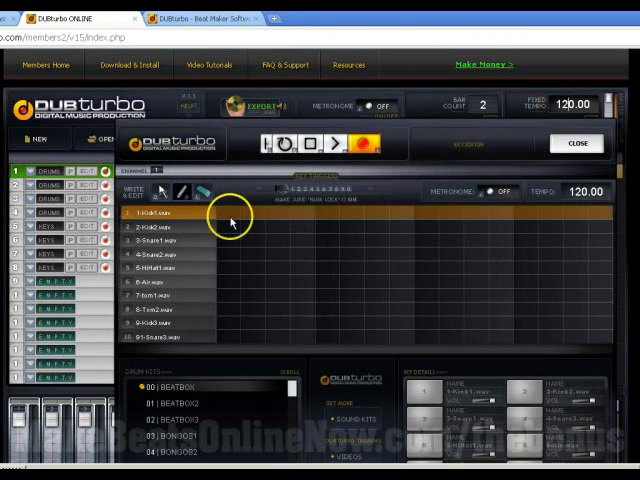
left_click(230, 222)
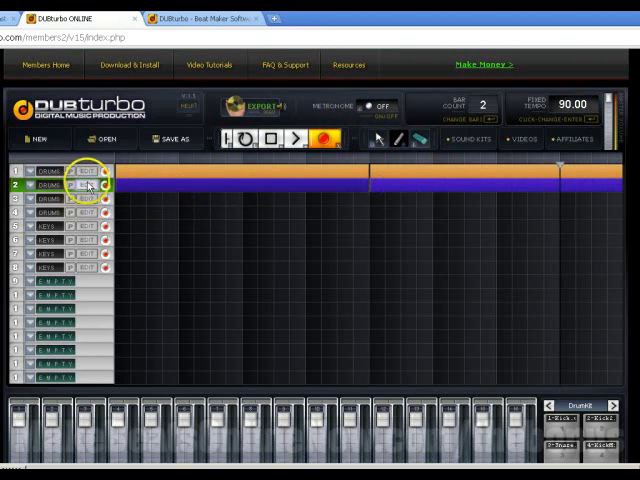
- Draw two mid-bar snare hits on the Snare.wav row of track 2
left_click(82, 187)
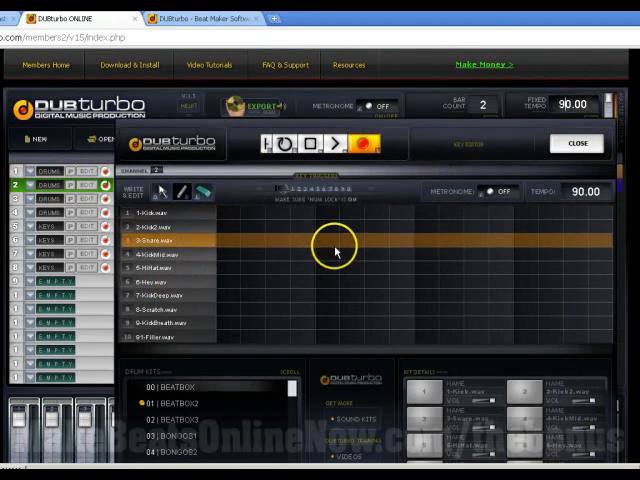
left_click(322, 243)
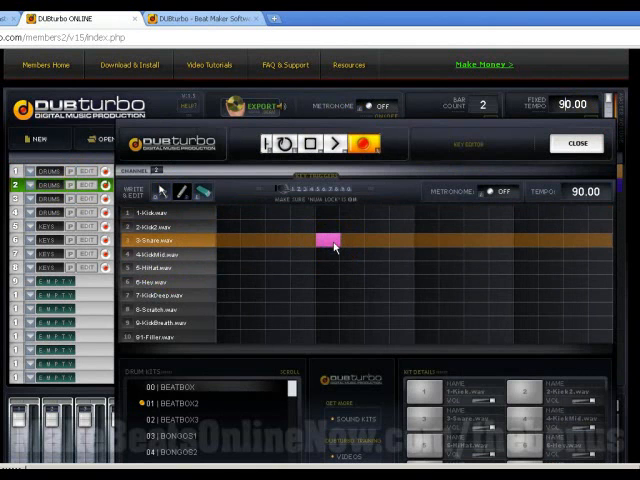
mouse_move(519, 243)
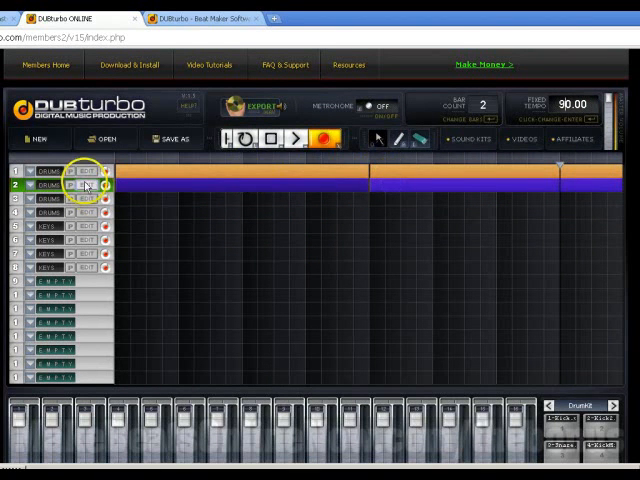
left_click(85, 185)
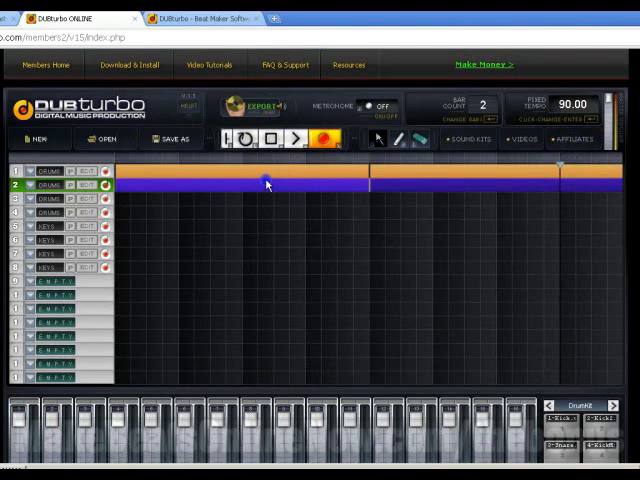
left_click(75, 196)
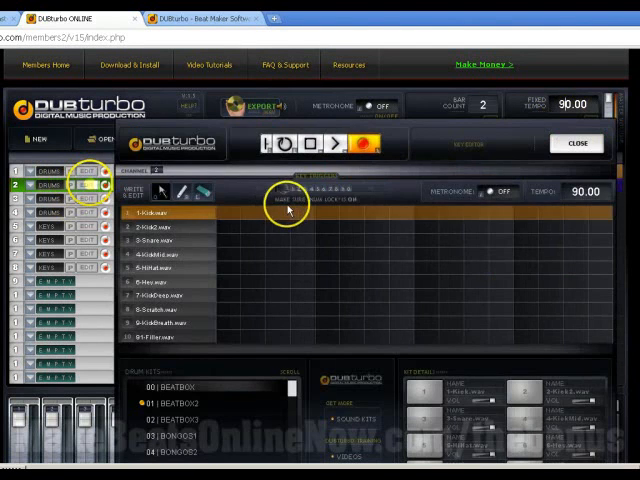
mouse_move(170, 195)
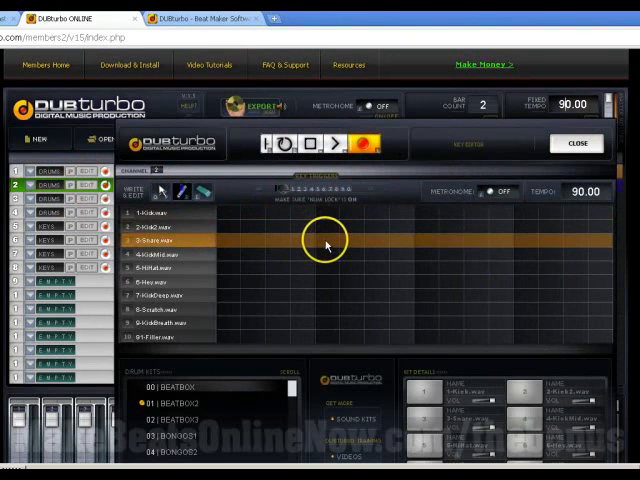
left_click(325, 240)
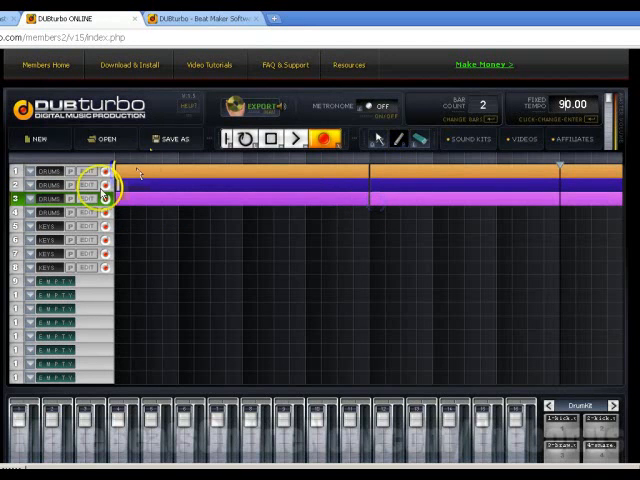
- Open track 3's note grid and add a hi-hat hit later in the bar
left_click(77, 211)
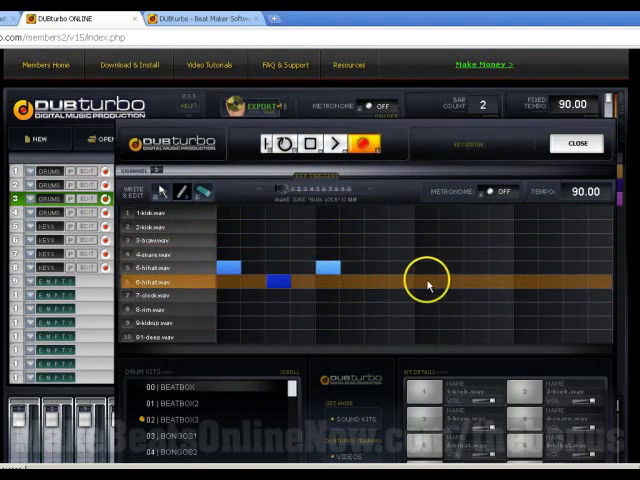
left_click(420, 282)
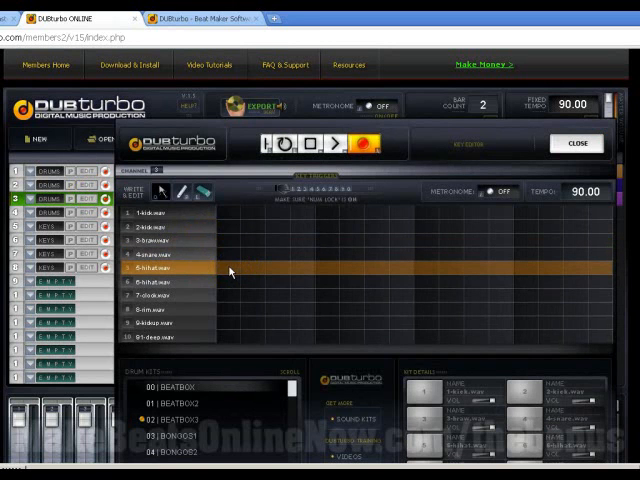
mouse_move(230, 274)
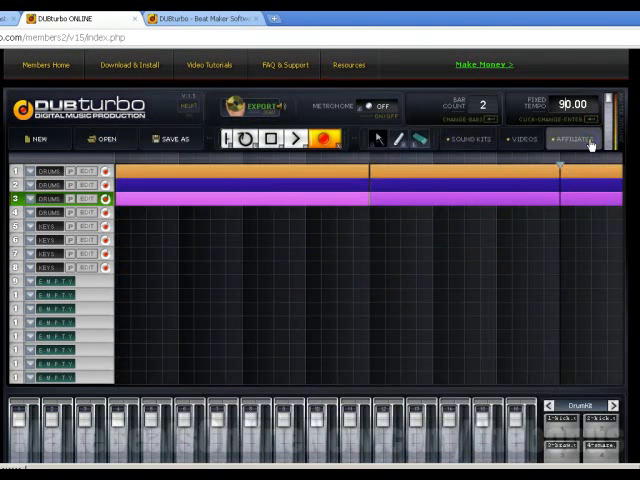
mouse_move(268, 168)
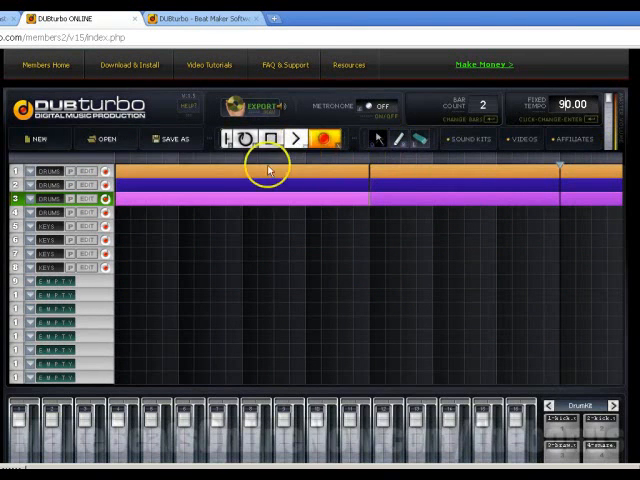
mouse_move(290, 148)
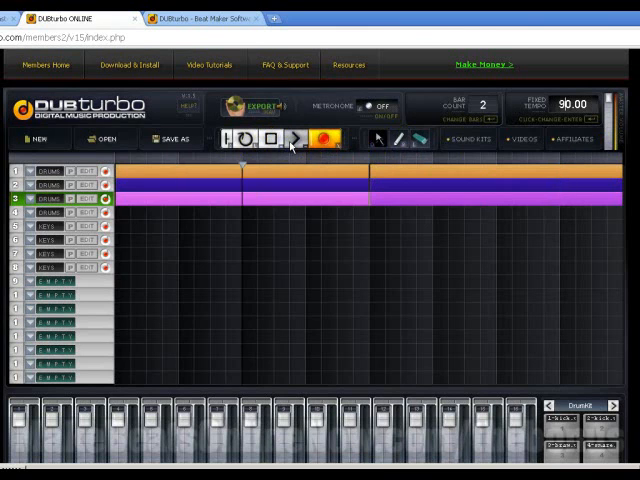